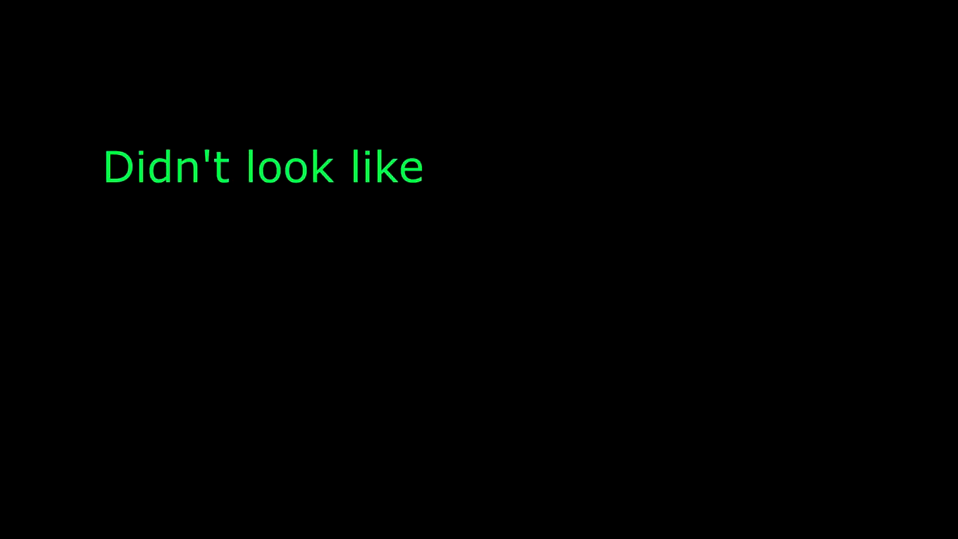
{"action": "type", "text": "the dark blue was correct at first,"}
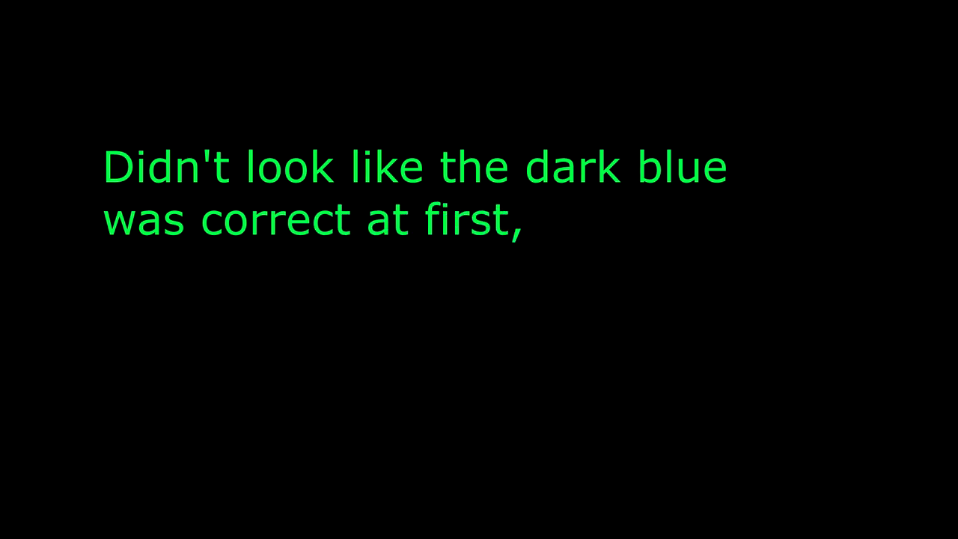
{"action": "type", "text": "but it is correct. The Vallejo Pai"}
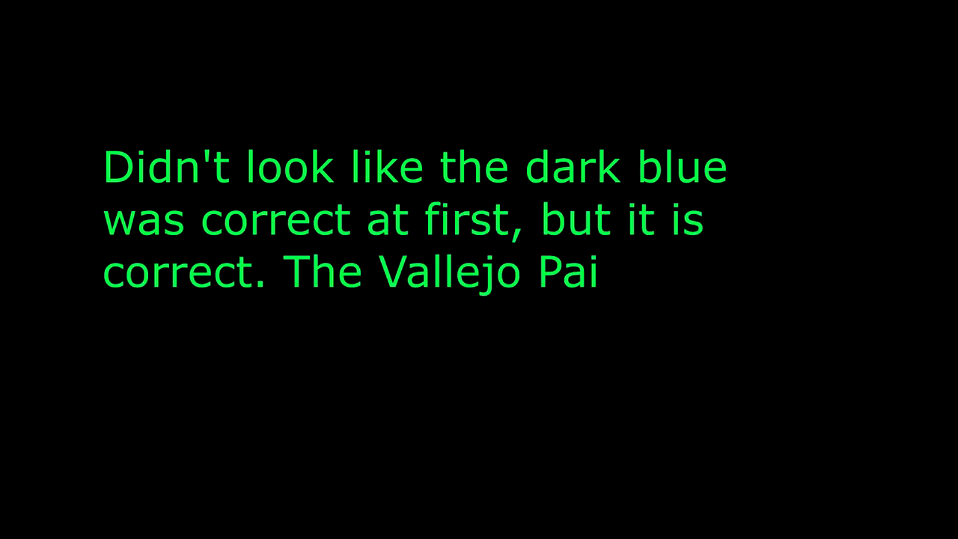